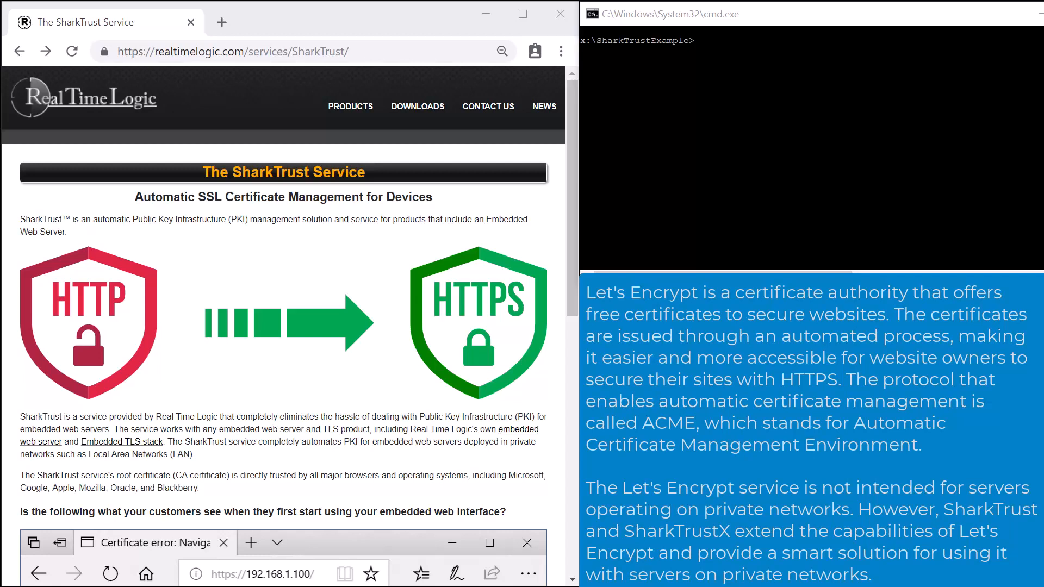
mouse_move(809, 150)
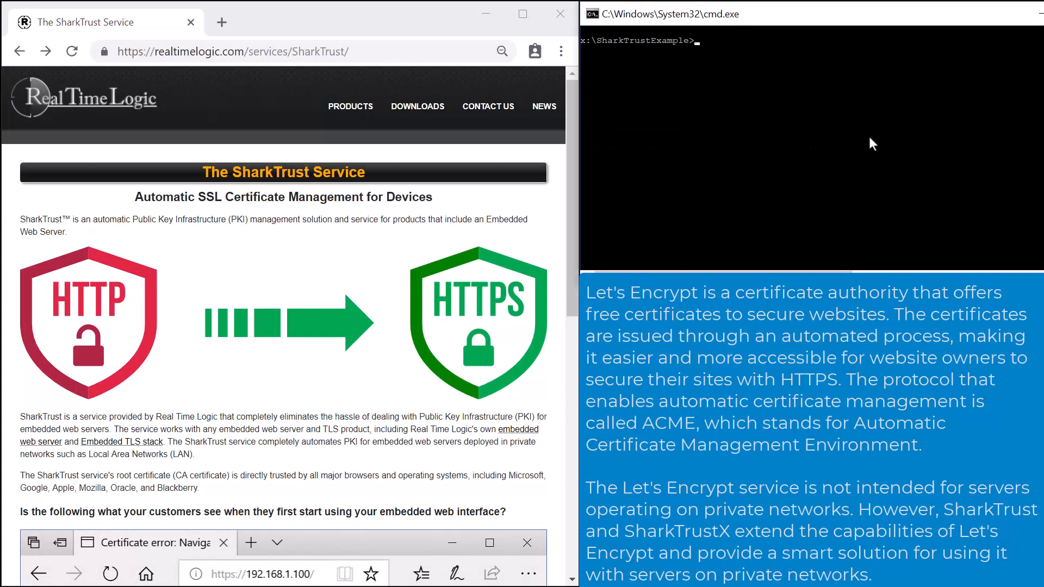
Run run-example.cmd to launch the SharkTrust example server on ports 80 and 443.
type("run-example.cmd")
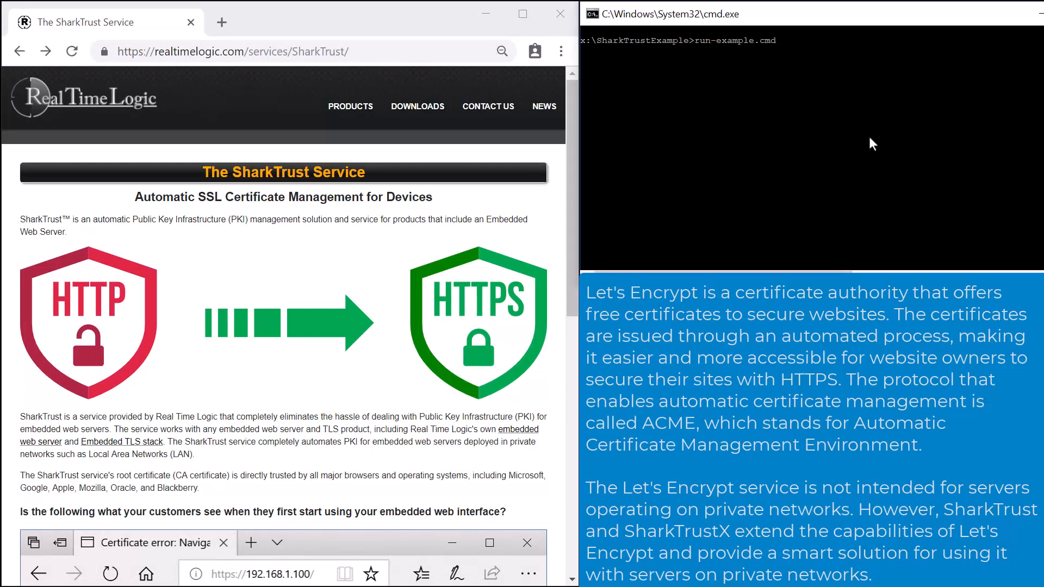
key("Enter")
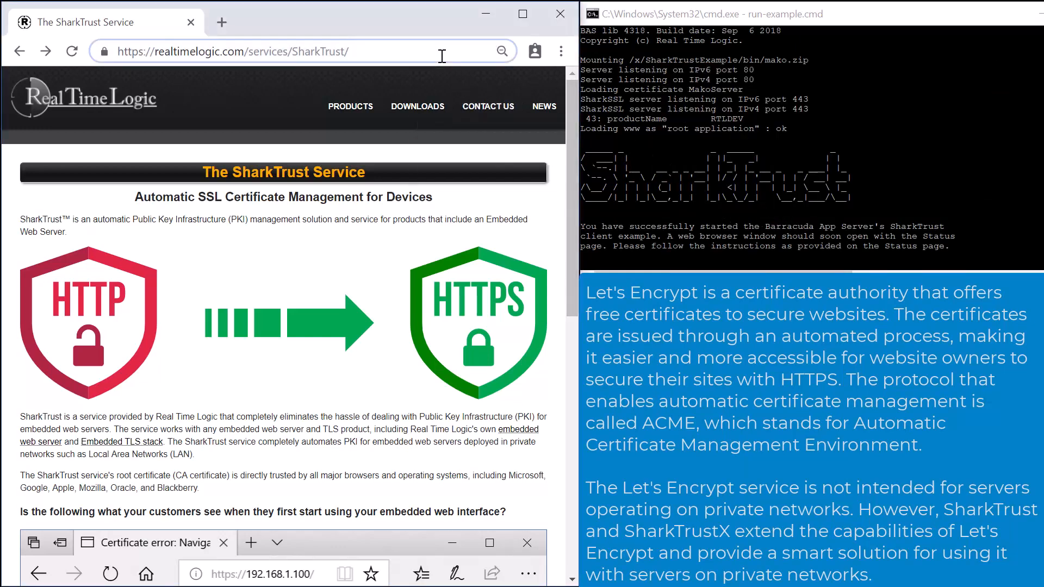
type("127.0.0.1")
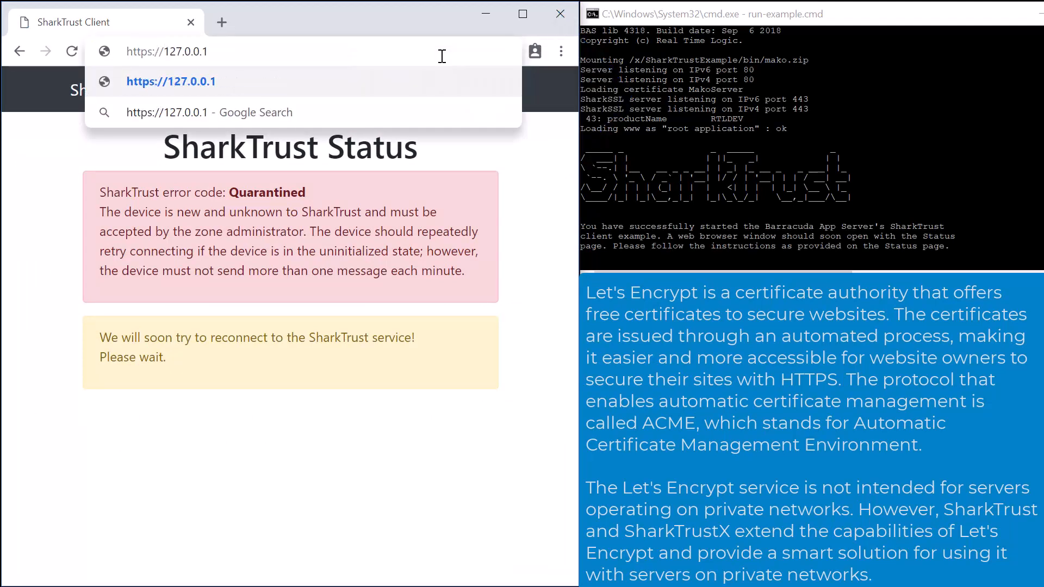
key("Enter")
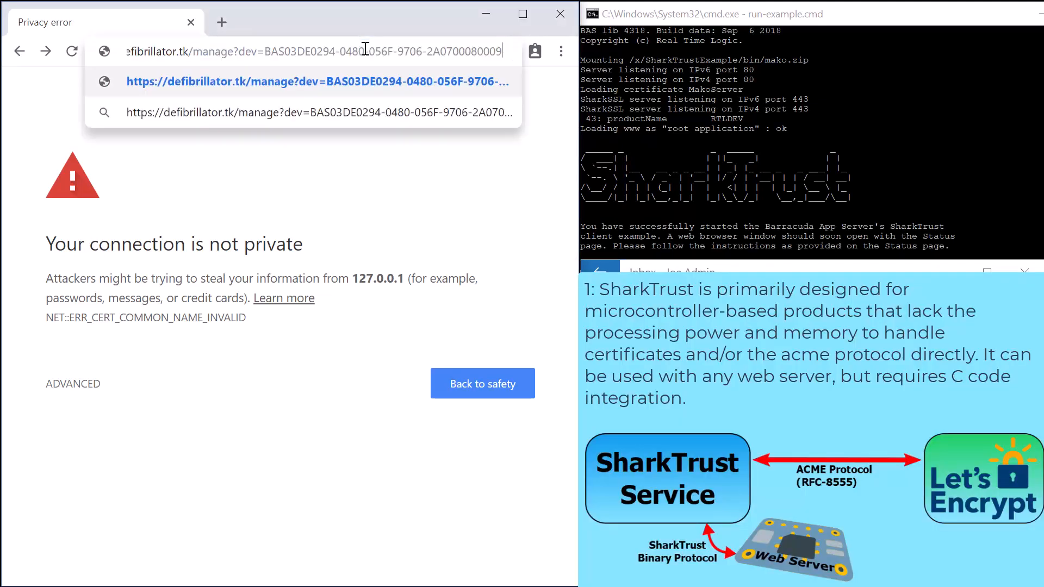
Load the device's Manage Device page, then view the zone's active devices list showing RTLDEV.
key("Enter")
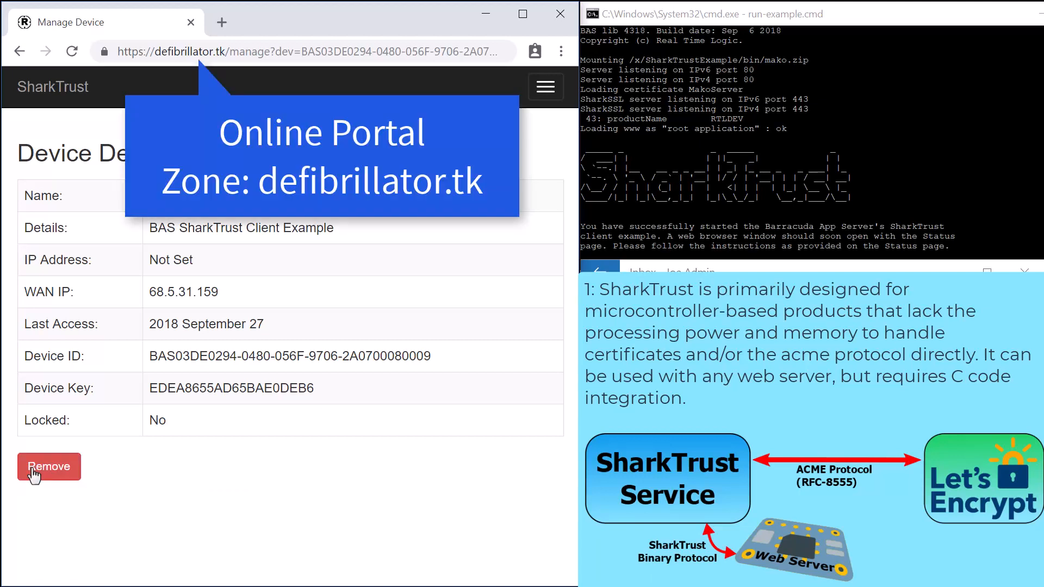
mouse_move(345, 235)
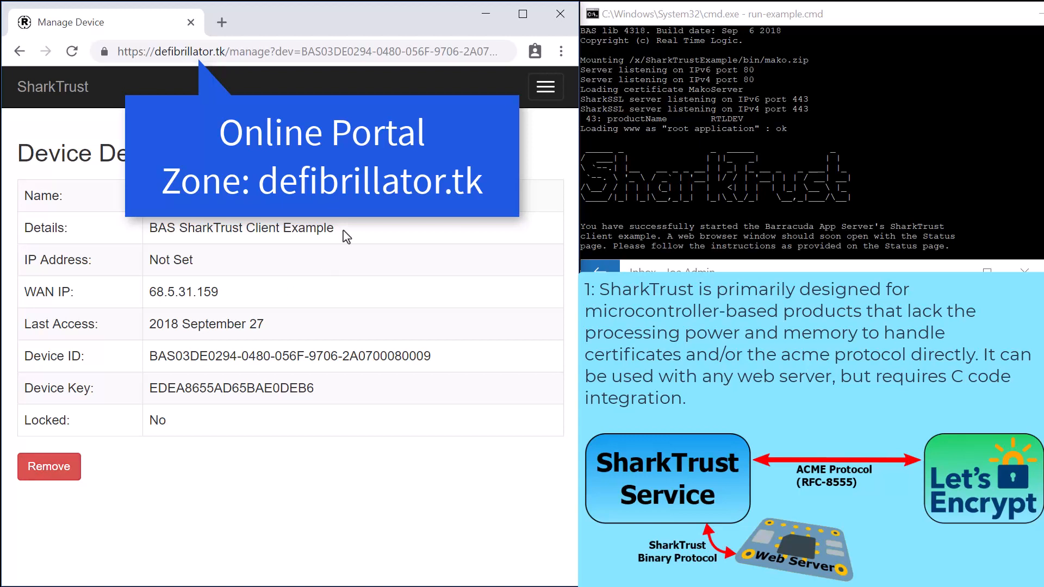
left_click(546, 87)
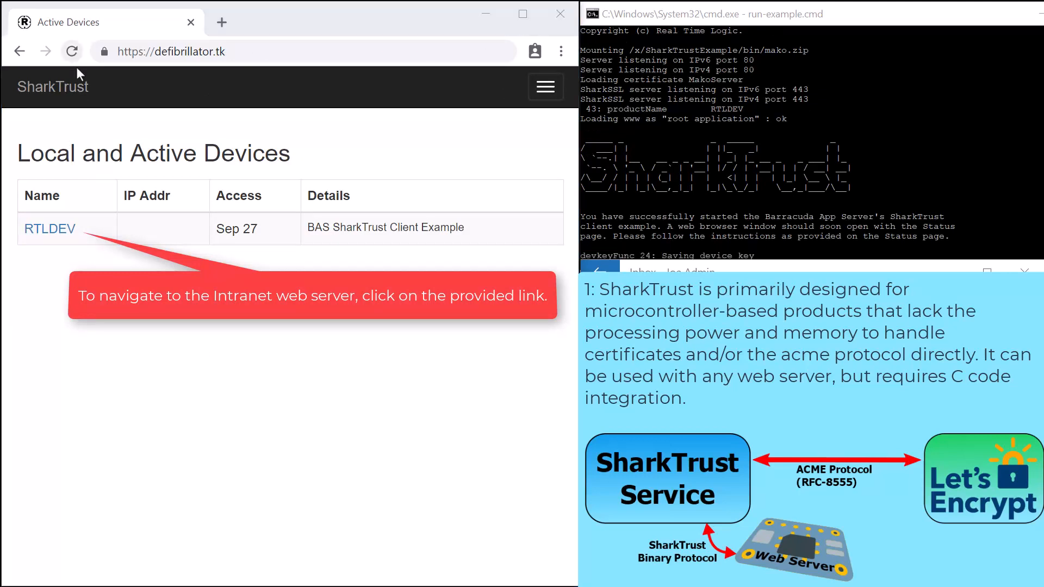
mouse_move(52, 234)
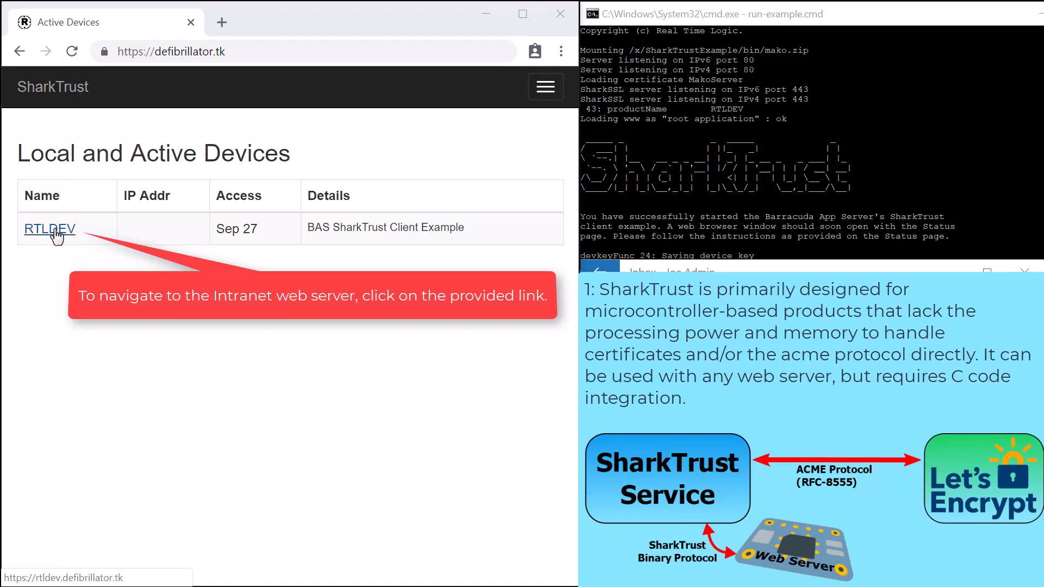
Open RTLDEV at rtldev.defibrillator.tk, showing the certificate installed until 2018 November 25.
left_click(49, 228)
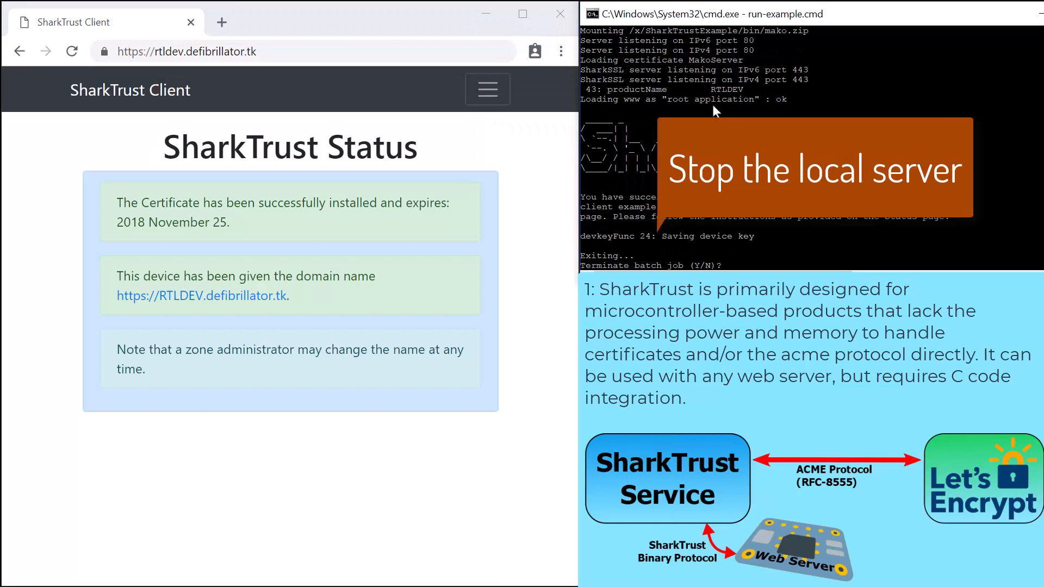
mouse_move(633, 101)
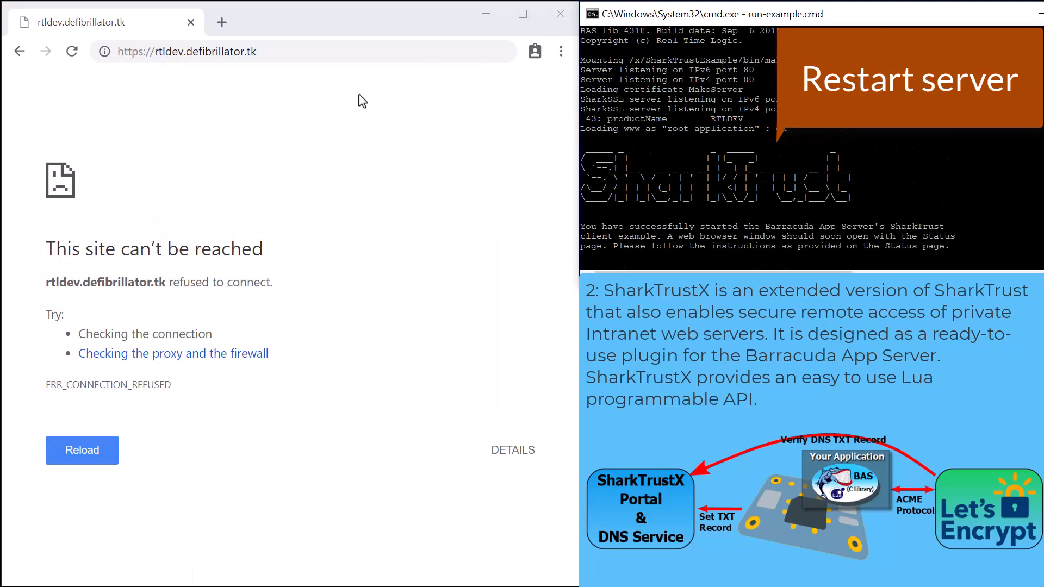
Reload RTLDEV's status page after restarting the example server.
left_click(81, 451)
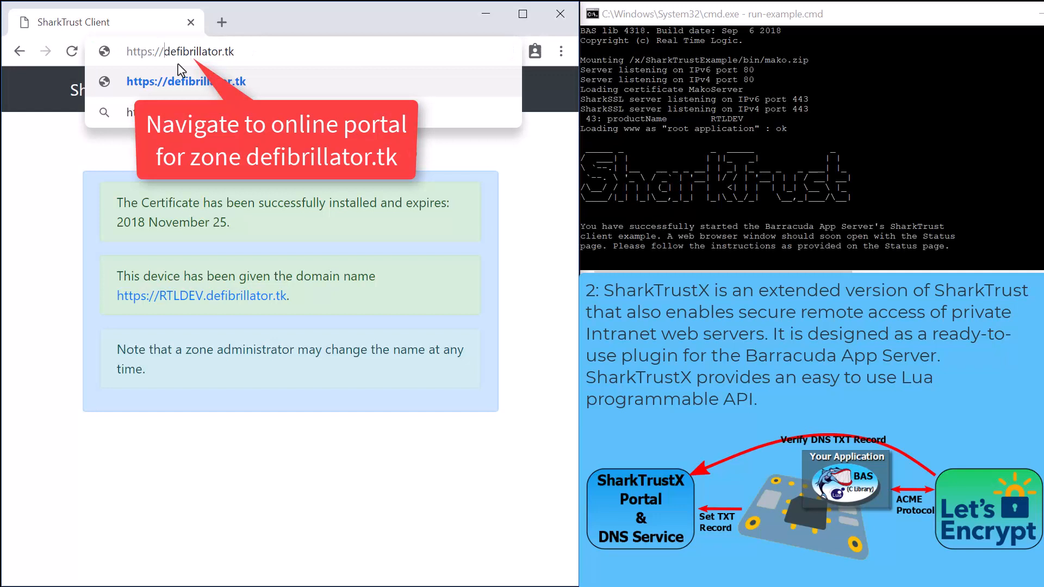
Log into the defibrillator.tk portal as joeadmin to list active devices, including building-a.
left_click(186, 82)
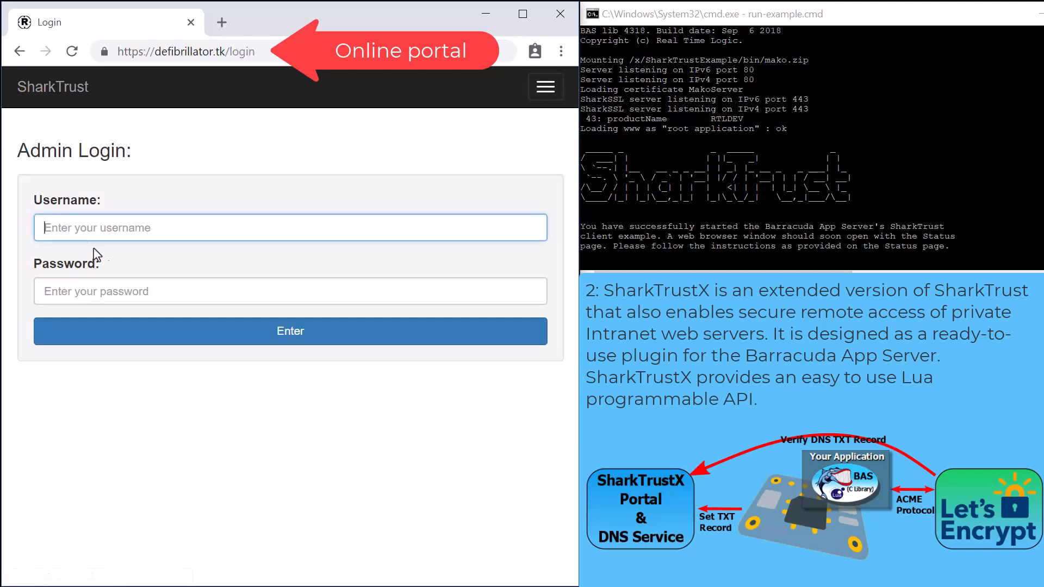
type("jo")
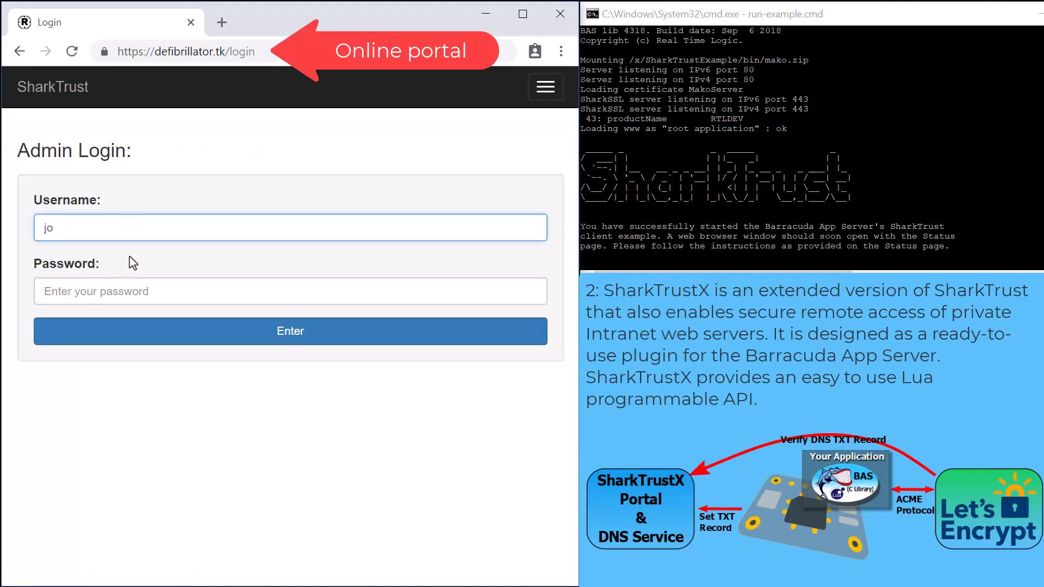
type("eadmin")
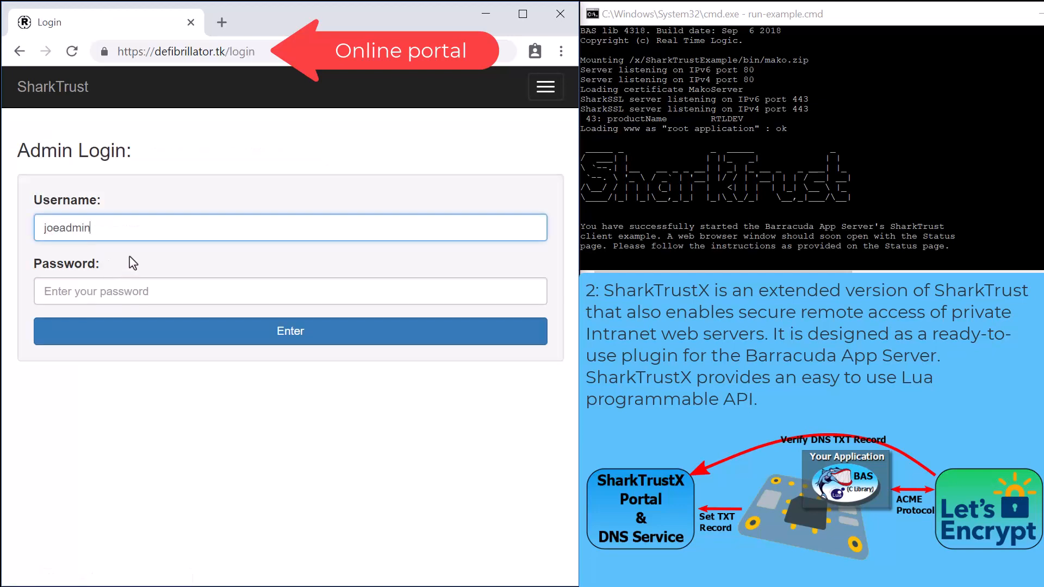
type("••••")
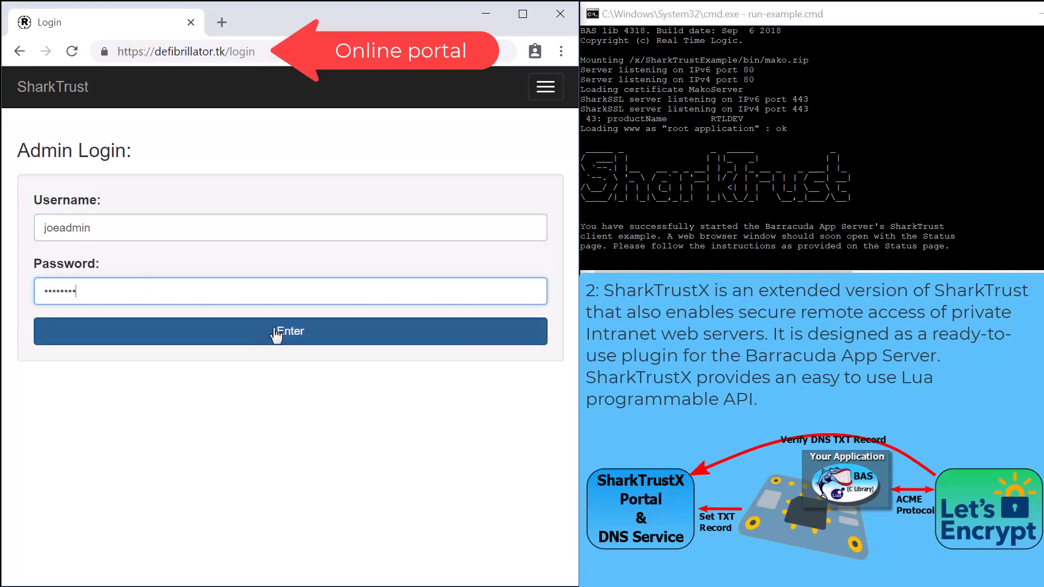
left_click(287, 331)
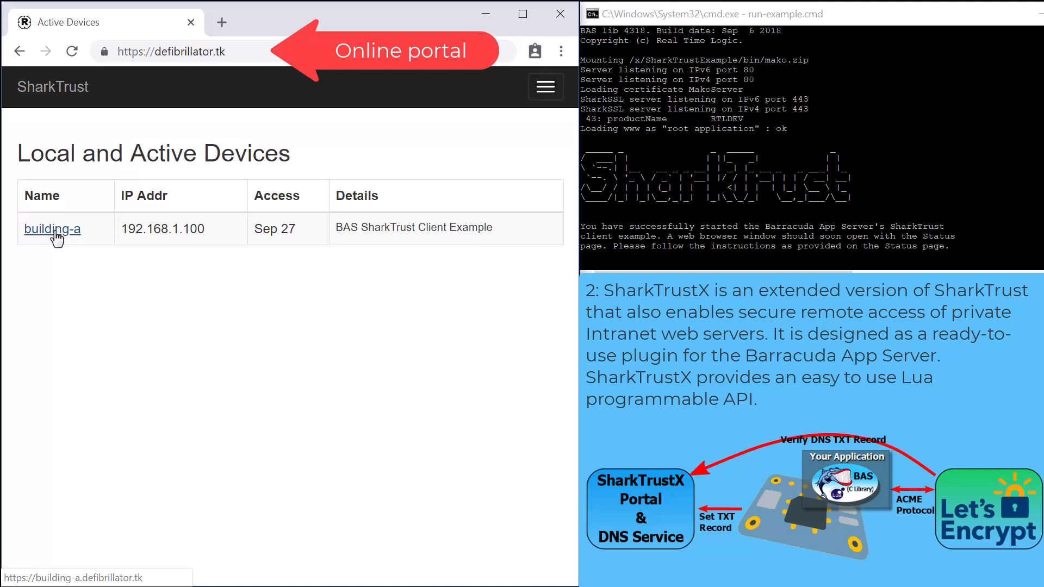
Open building-a.defibrillator.tk and check site info confirming a secure, valid certificate.
left_click(52, 229)
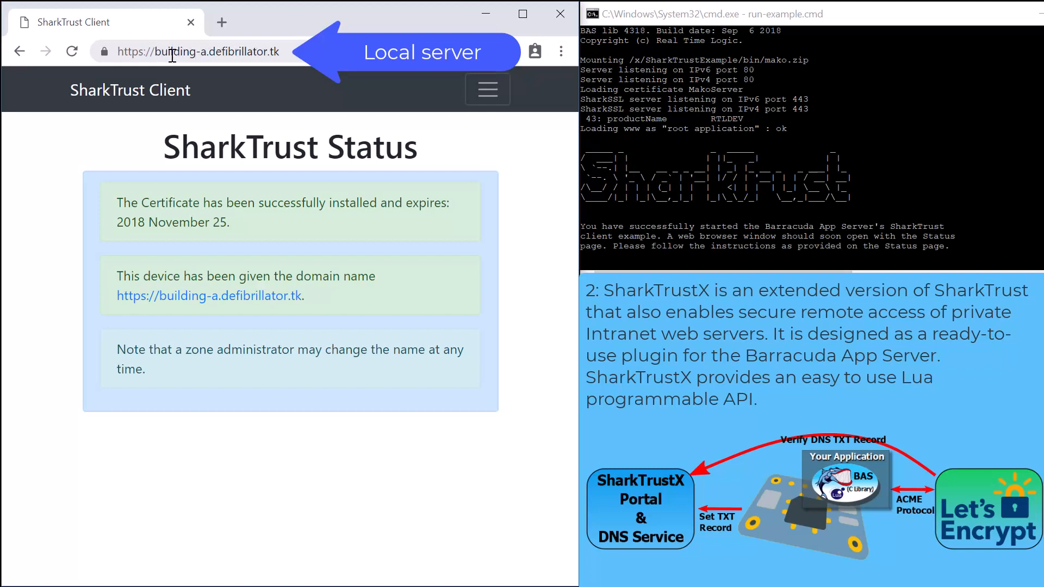
mouse_move(102, 52)
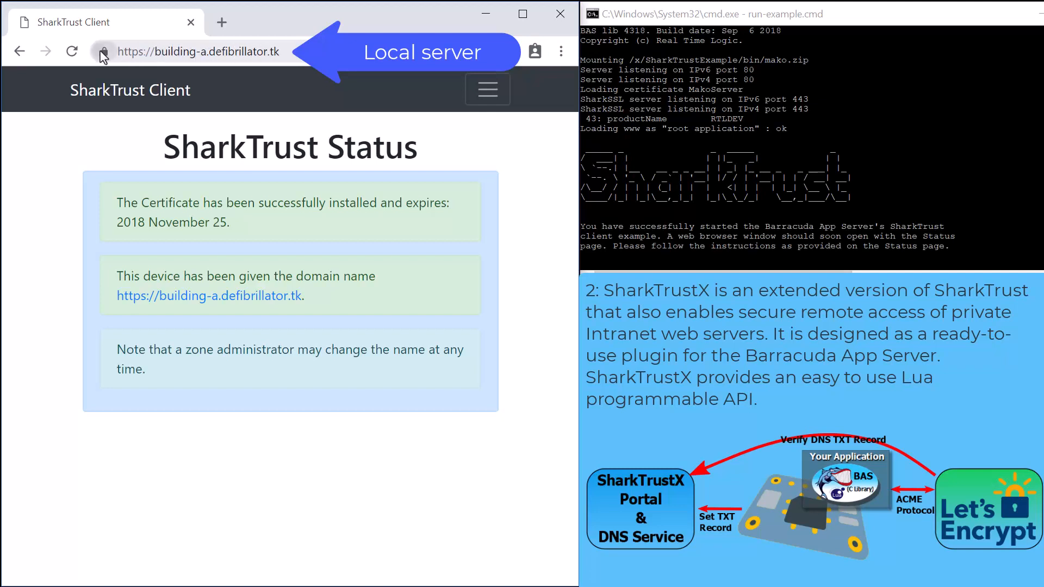
left_click(102, 52)
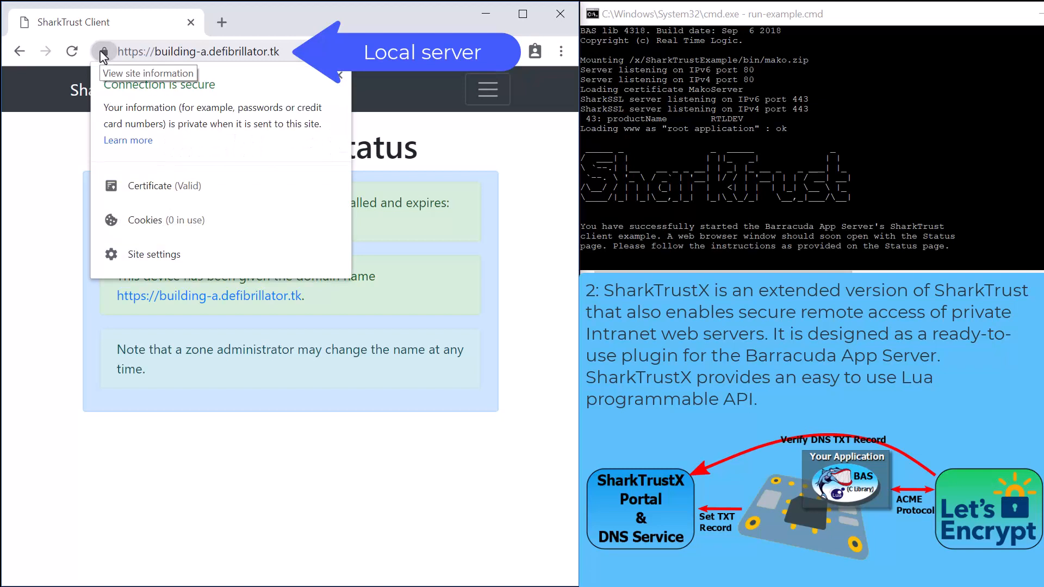